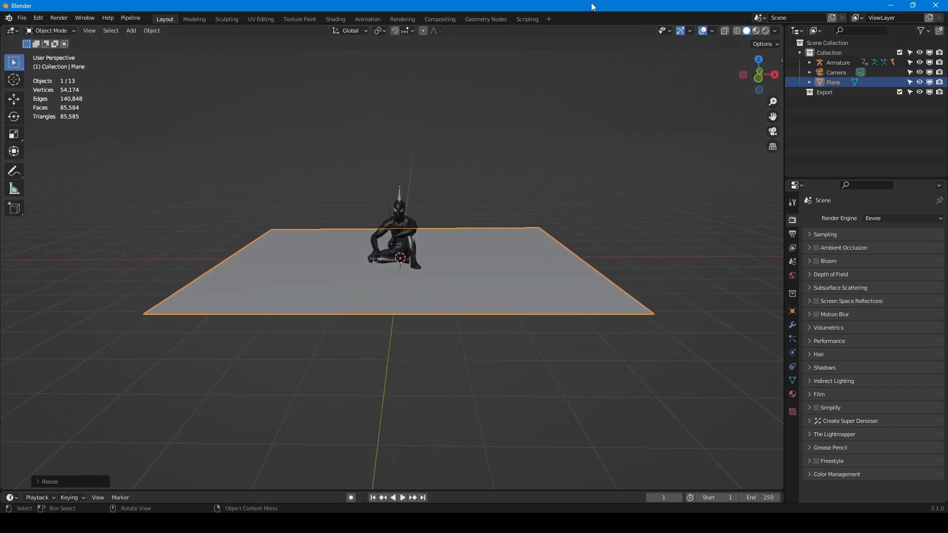
- Switch to the Motion Tracking workspace and load 777.mp4 into the Clip Editor
left_click(547, 19)
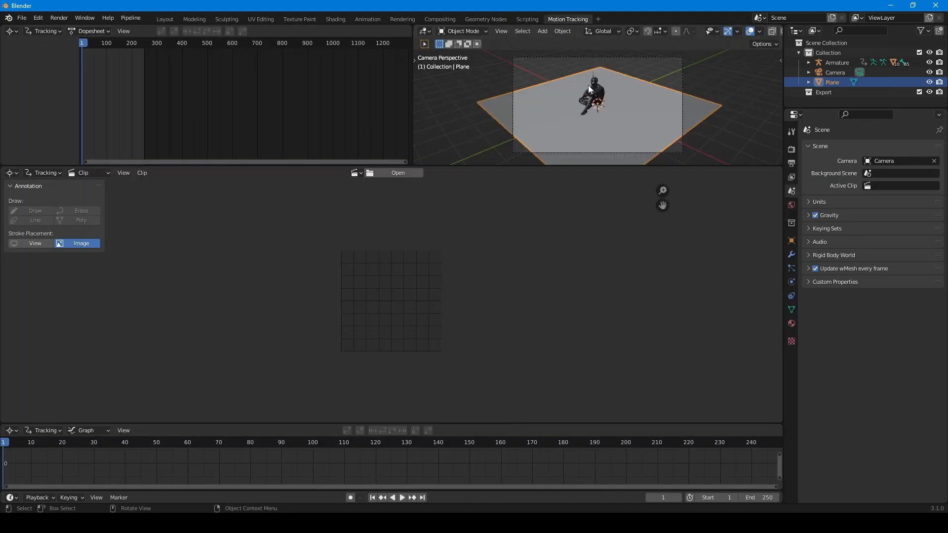
left_click(396, 172)
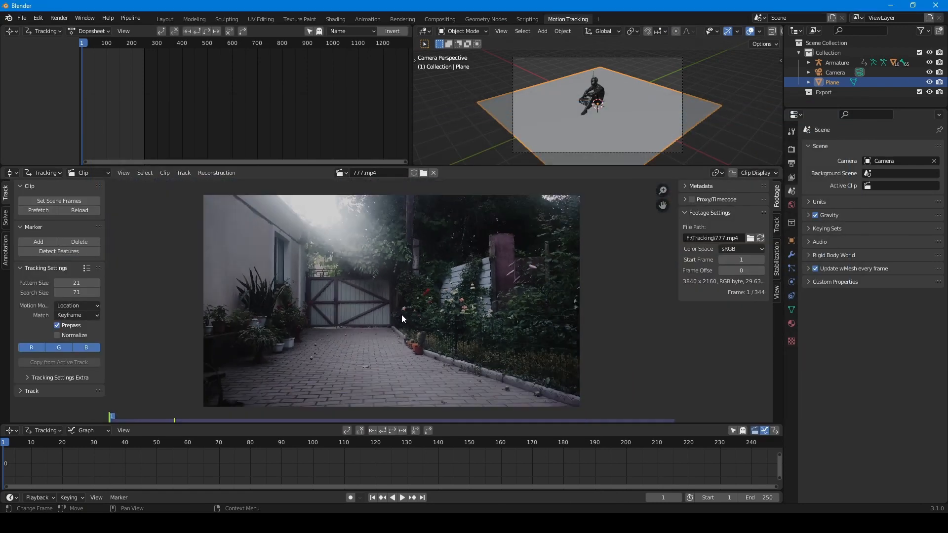
- Set the Frame Range End to 340 in Output Properties
left_click(791, 149)
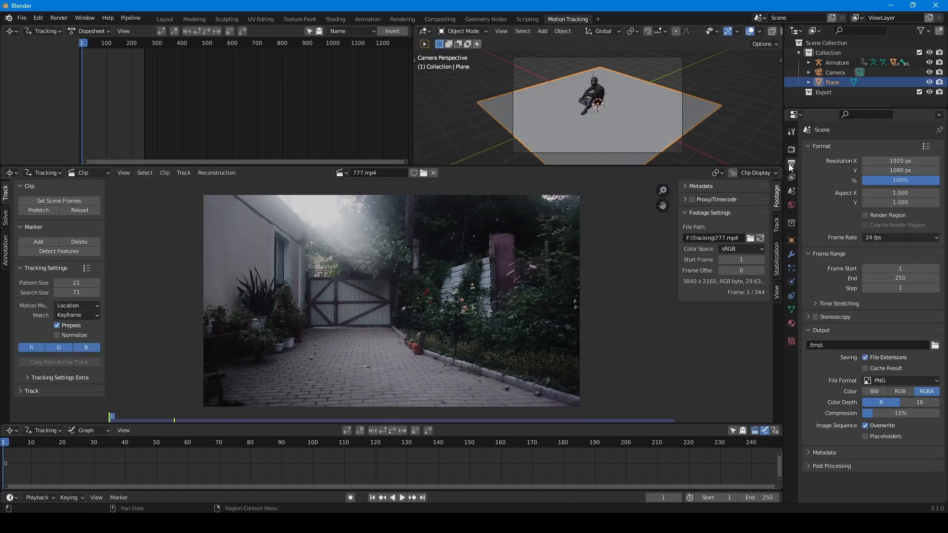
type("340")
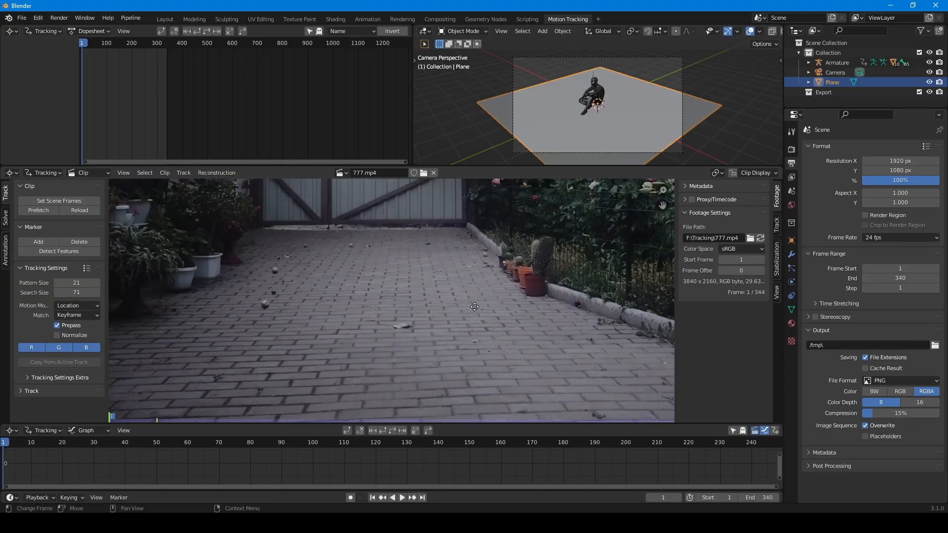
- Place three tracking markers on distinct pavement spots at frame 1
left_click(345, 319)
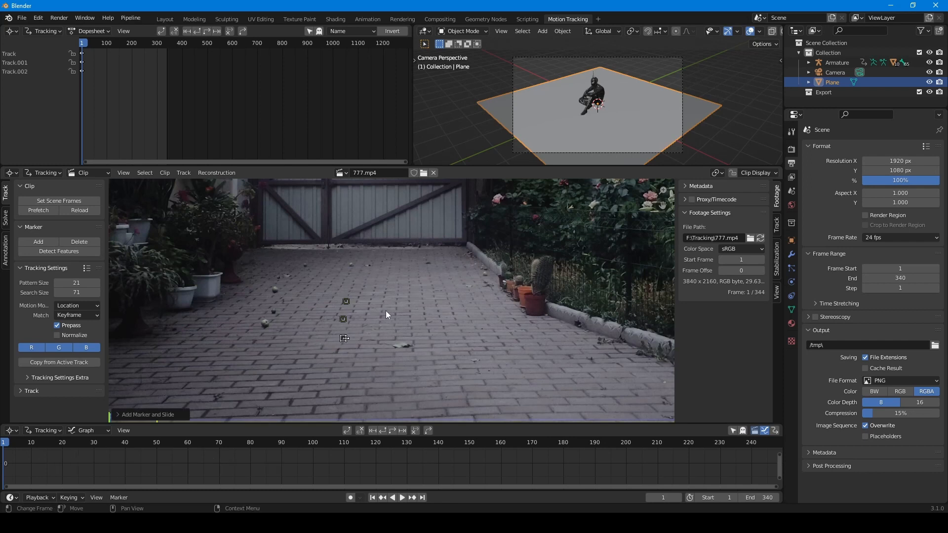
mouse_move(388, 316)
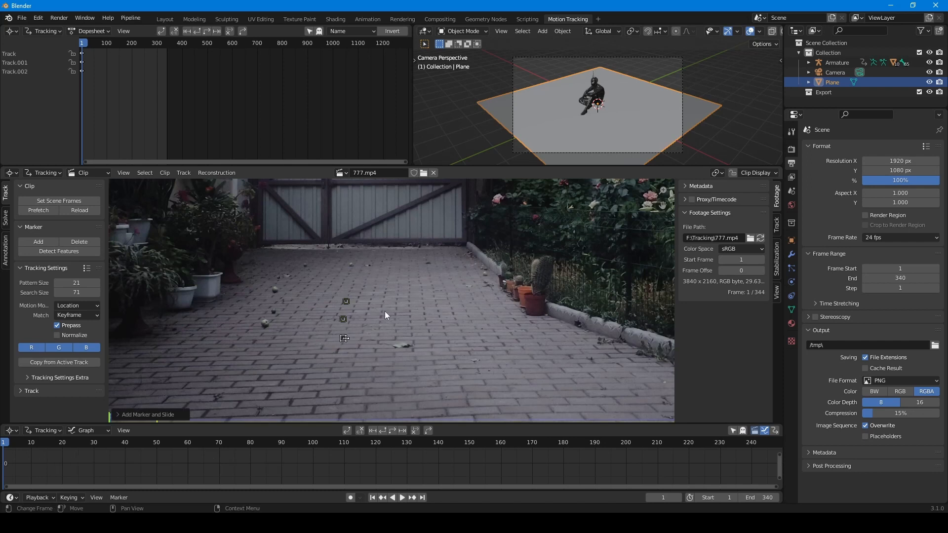
mouse_move(374, 320)
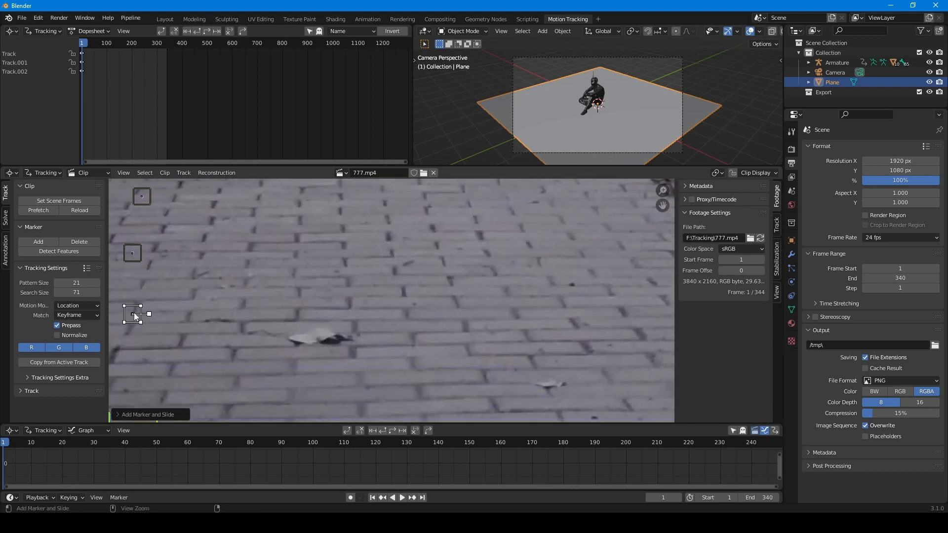
left_click_drag(133, 314, 581, 285)
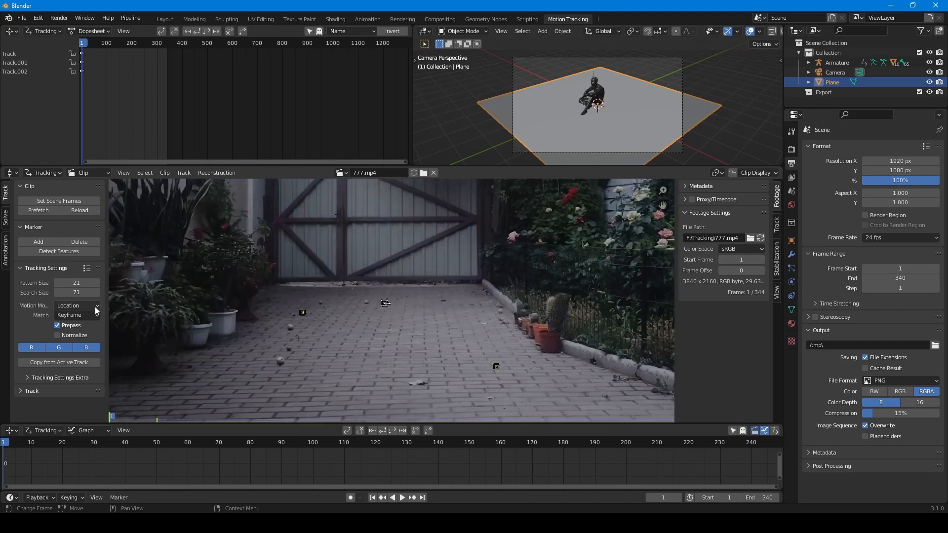
- Track the markers forward using the Perspective motion model with Normalize enabled
left_click(75, 305)
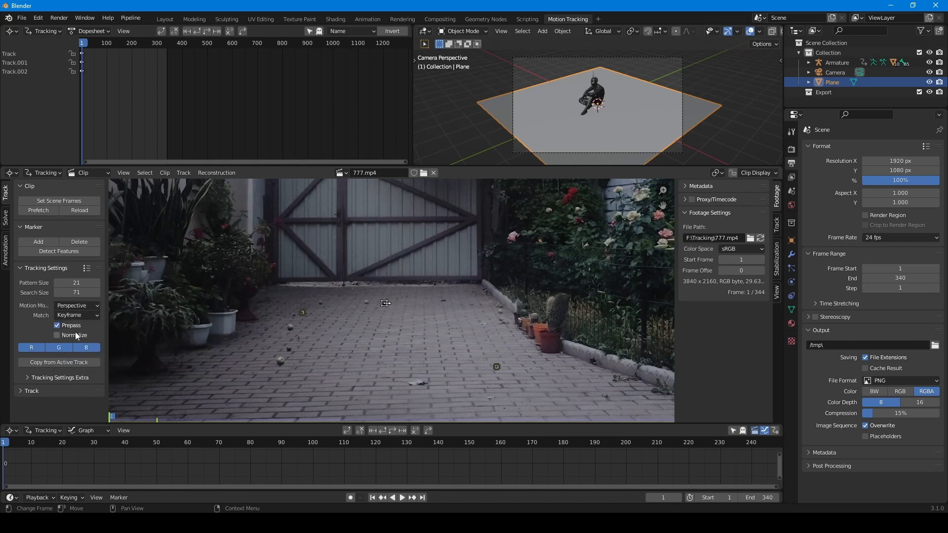
left_click(57, 336)
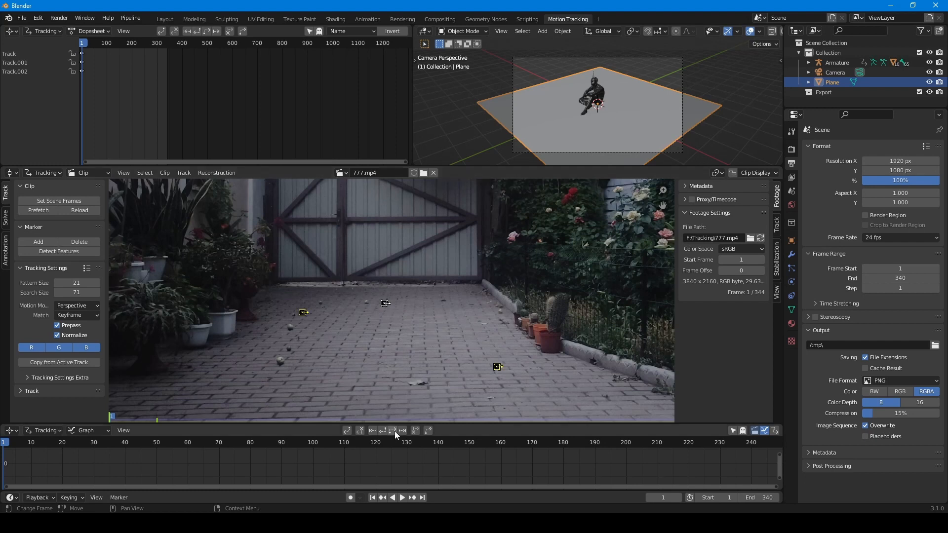
left_click(392, 430)
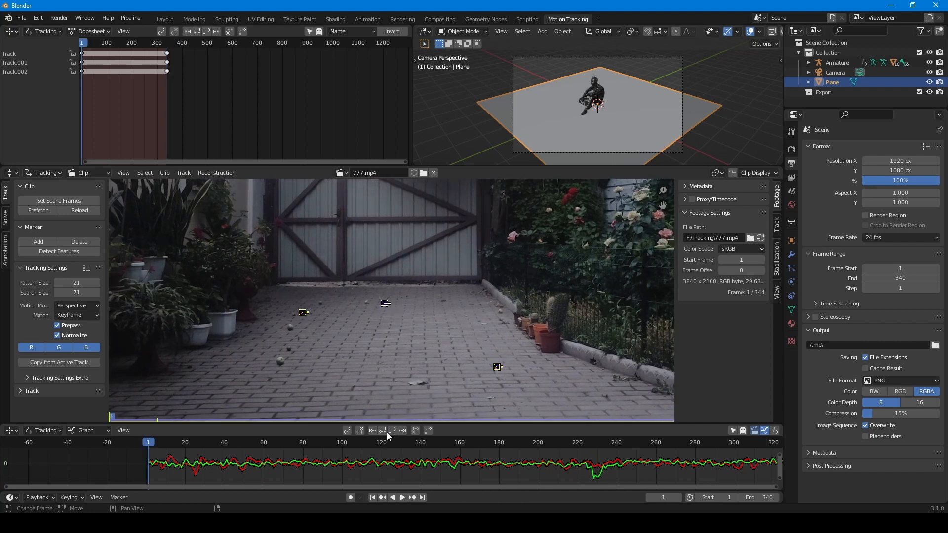
- Solve the camera motion with Tripod enabled, reaching 0.39 px re-projection error
left_click(6, 215)
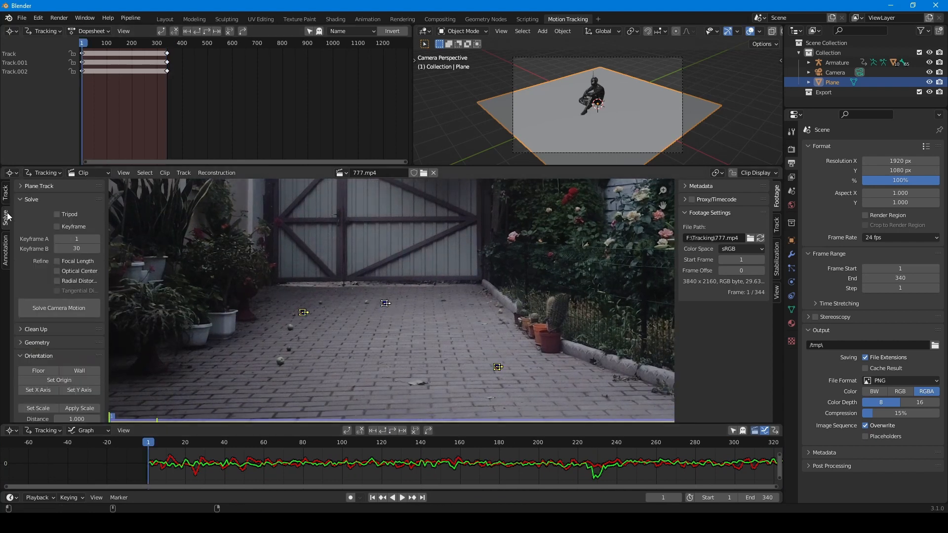
left_click(57, 213)
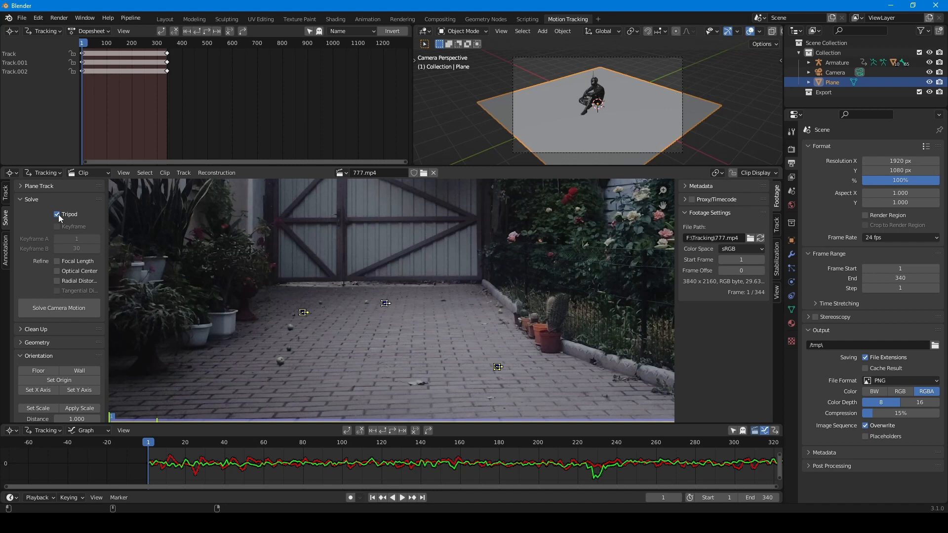
left_click(58, 308)
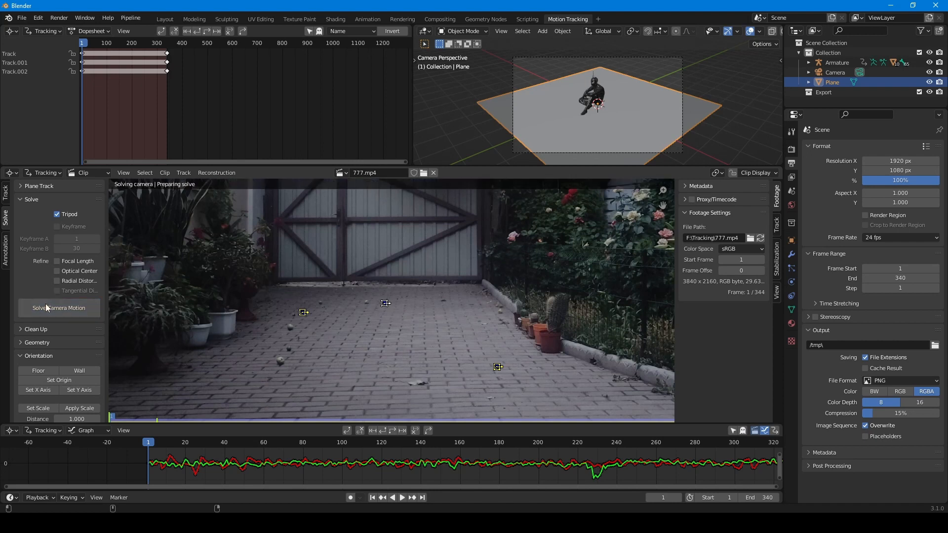
left_click(58, 308)
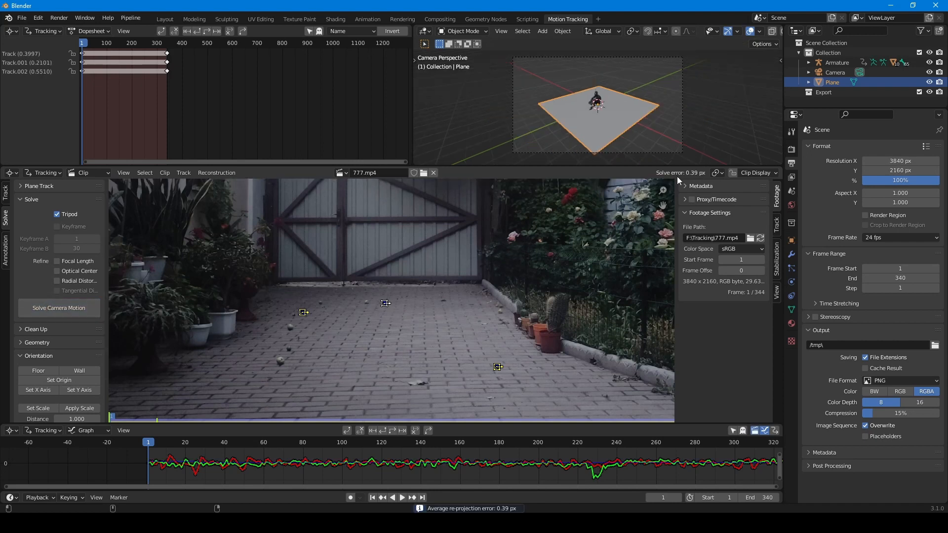
mouse_move(695, 179)
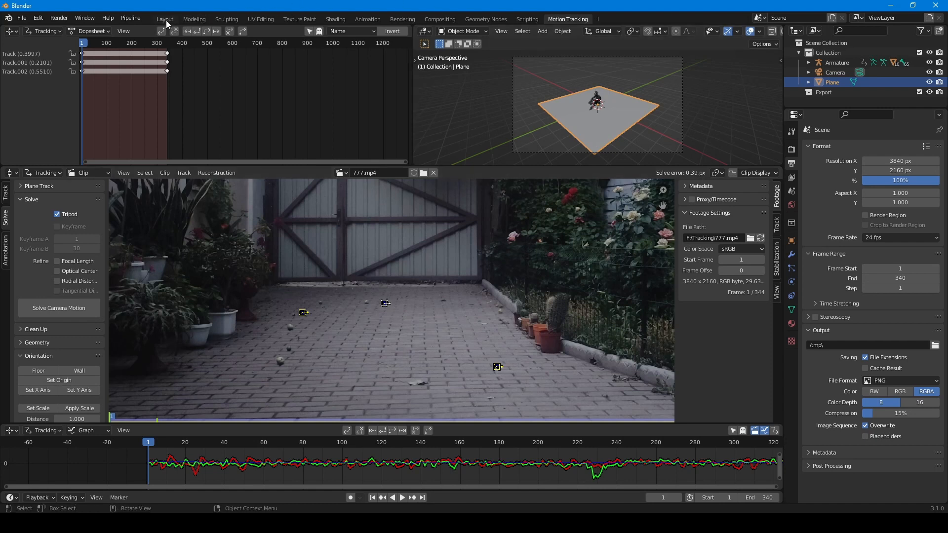
- Return to Layout and move the camera view in close on the seated figure
left_click(164, 19)
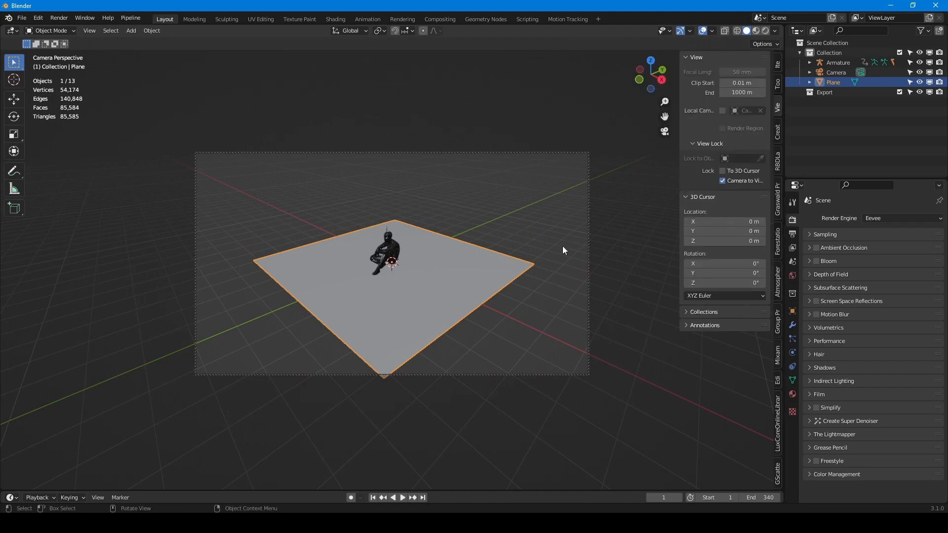
left_click_drag(562, 250, 451, 290)
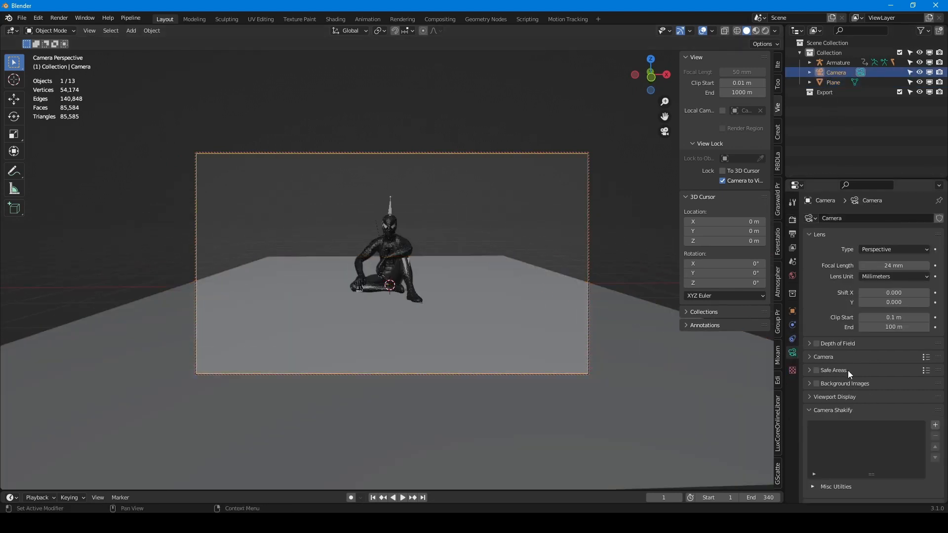
- Add 777.mp4 as a 340-frame movie background image at 0.5 opacity
left_click(816, 375)
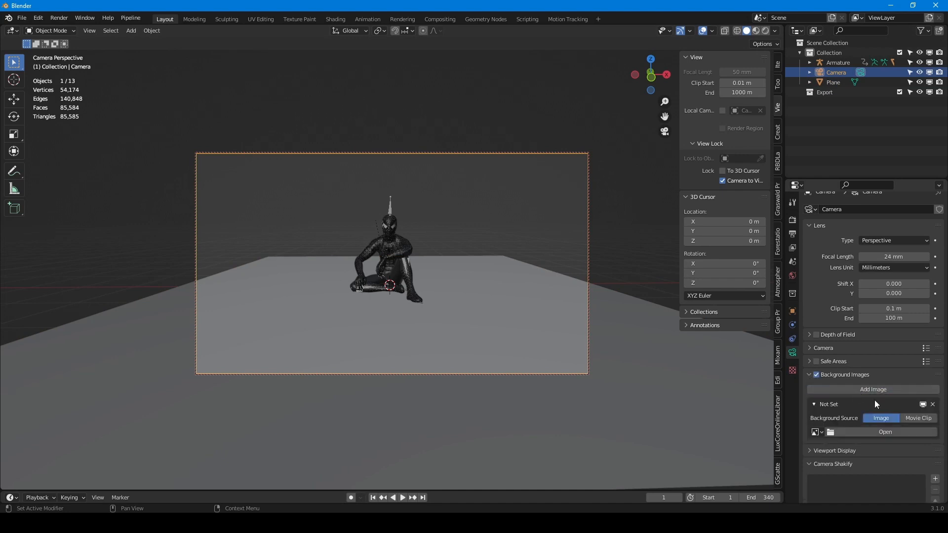
left_click(885, 431)
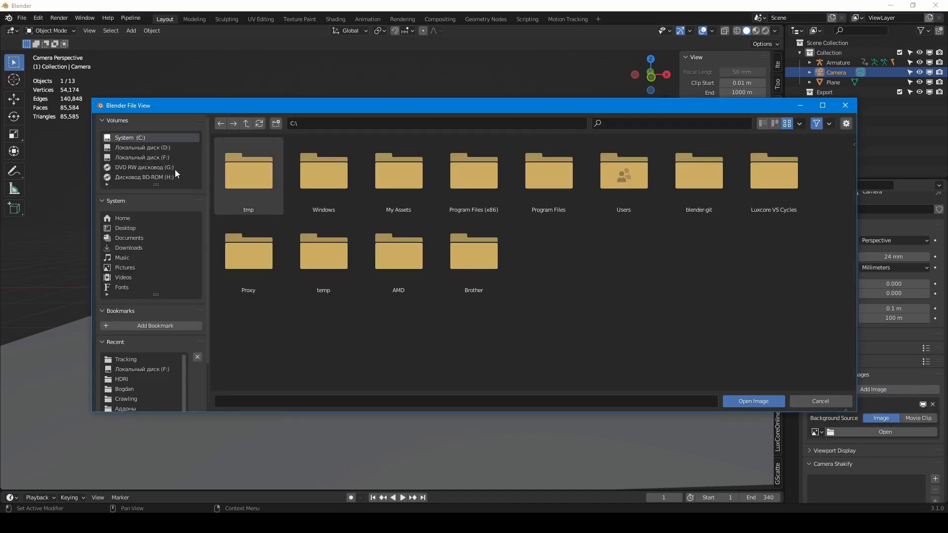
left_click(752, 401)
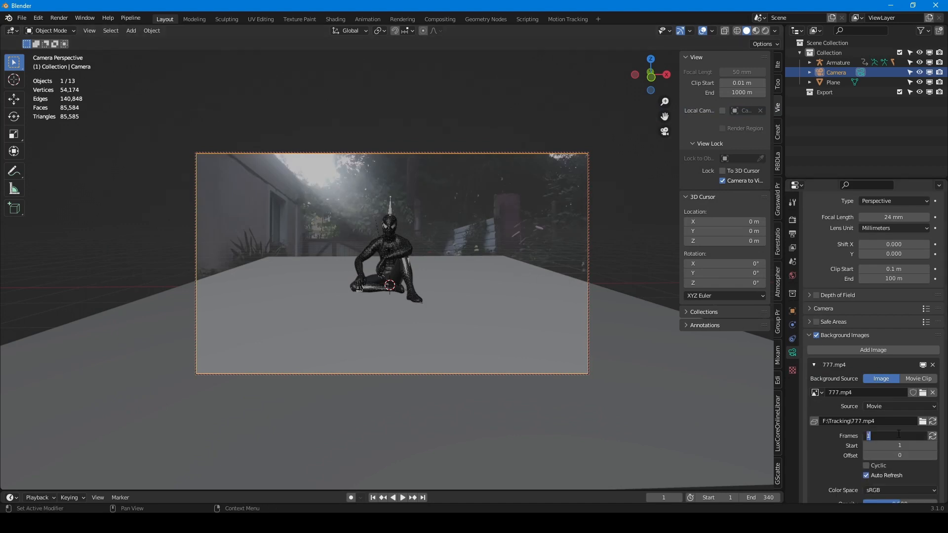
type("340")
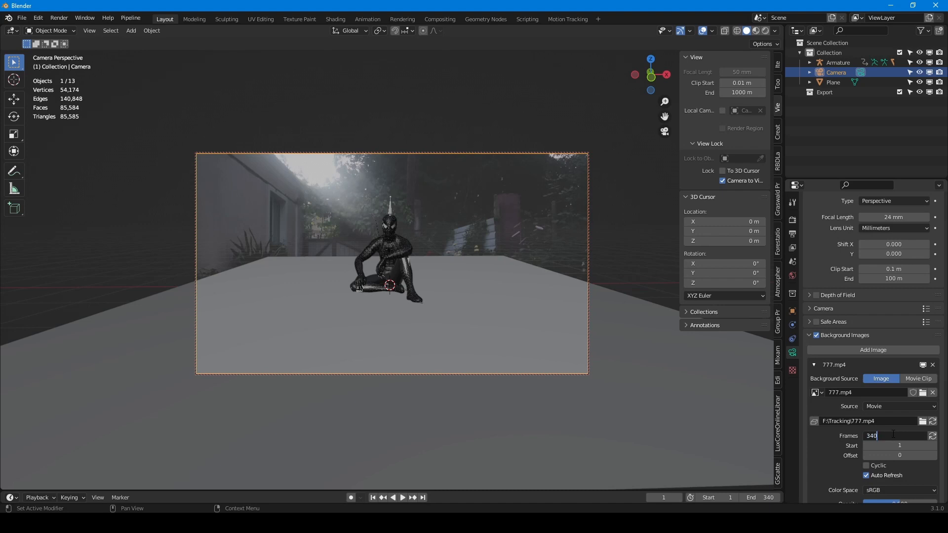
scroll("down", 3)
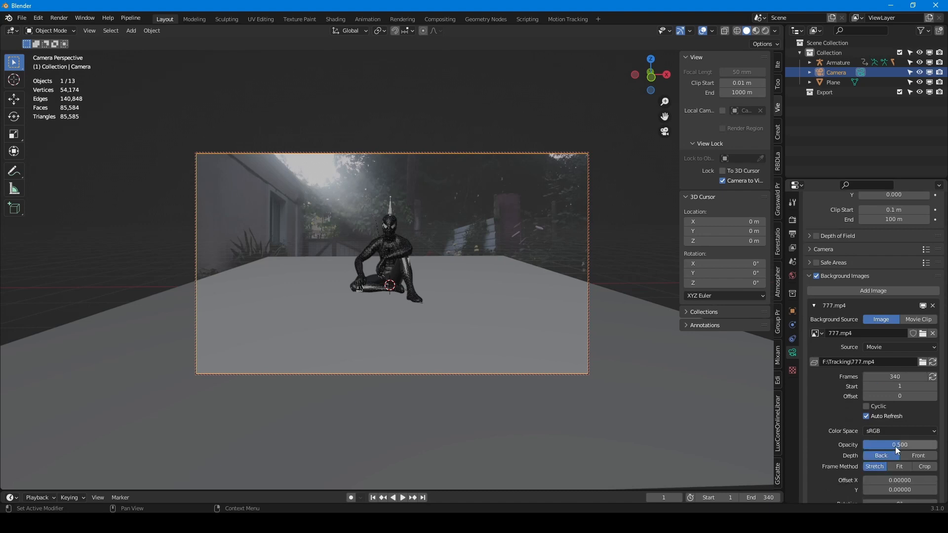
left_click_drag(884, 445, 901, 445)
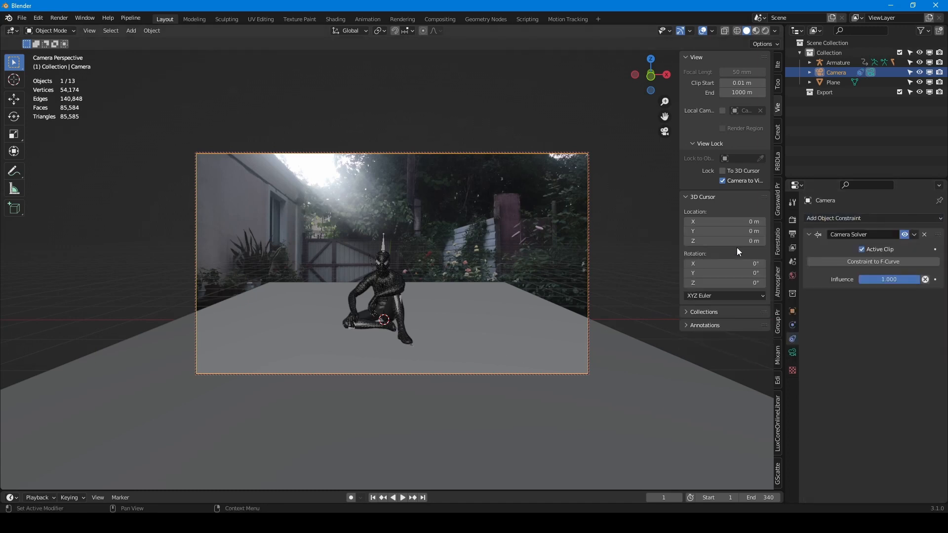
- Play the tracked camera shot over the courtyard footage, then stop playback
left_click(402, 498)
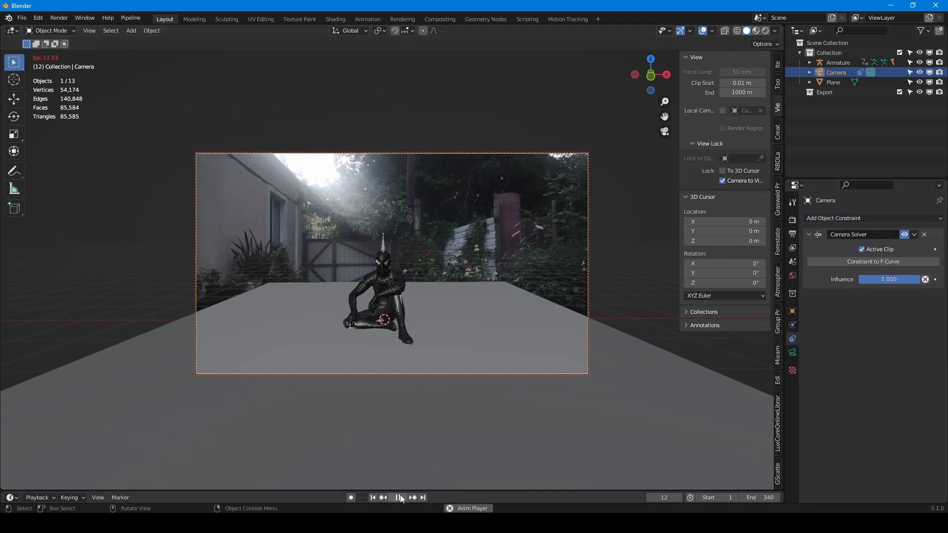
left_click(397, 497)
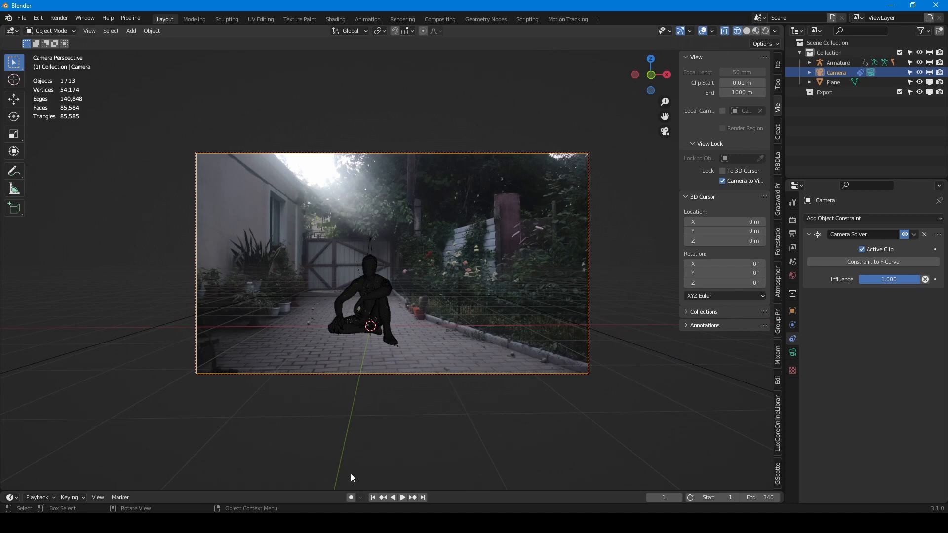
left_click(403, 498)
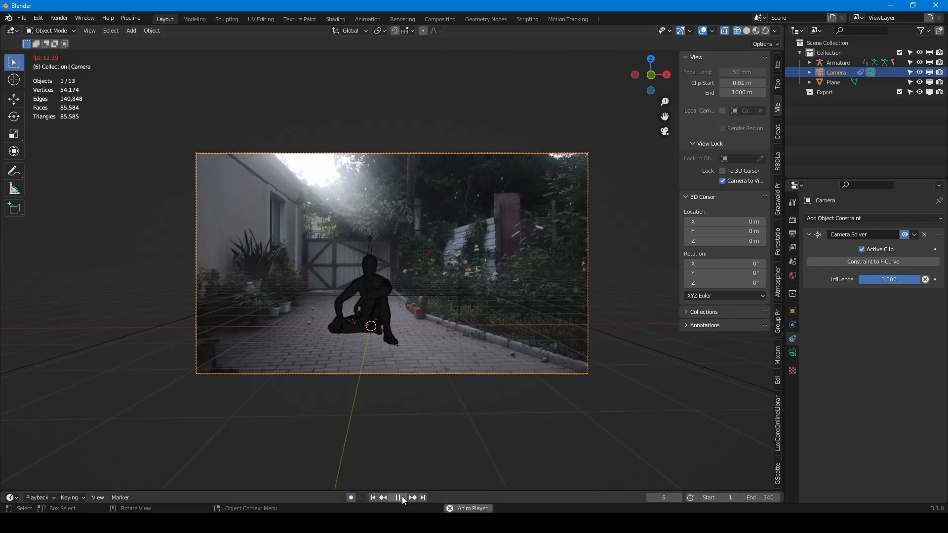
left_click(403, 497)
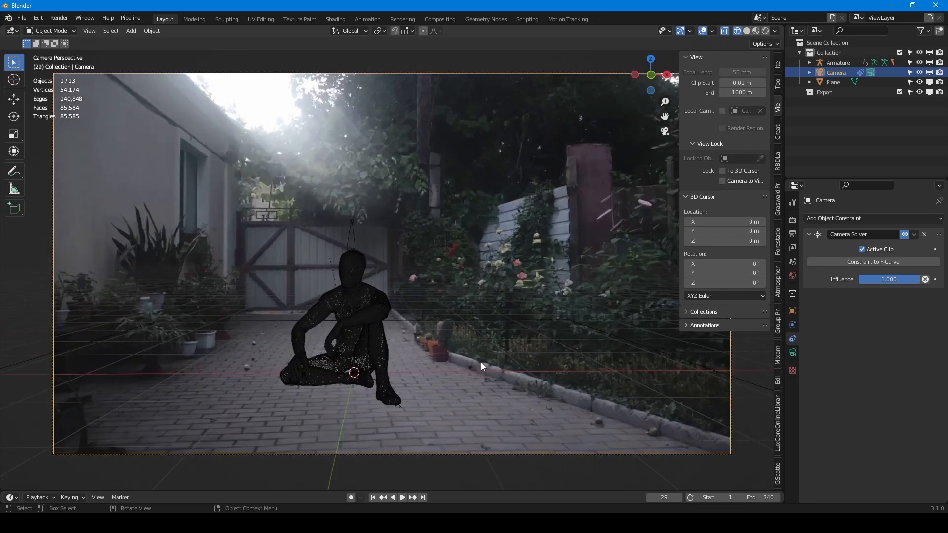
left_click(403, 497)
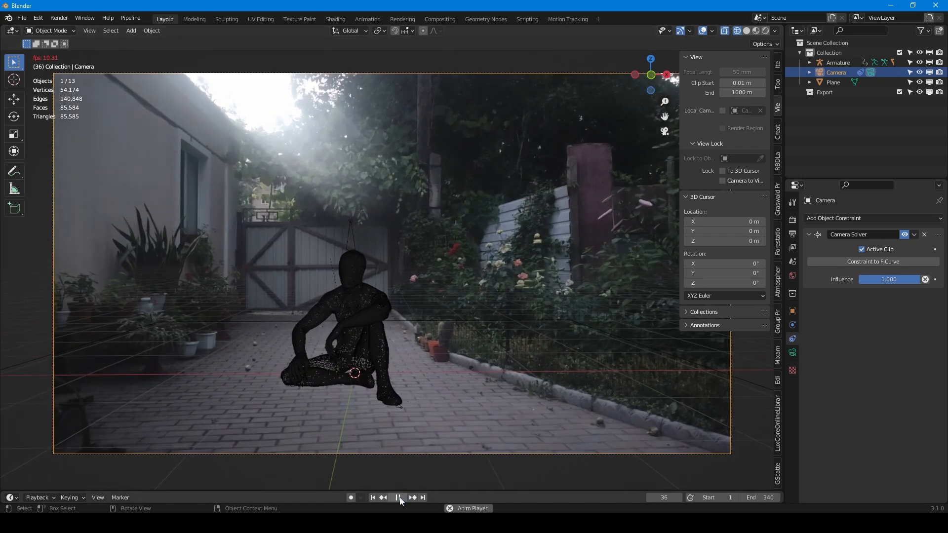
left_click(399, 497)
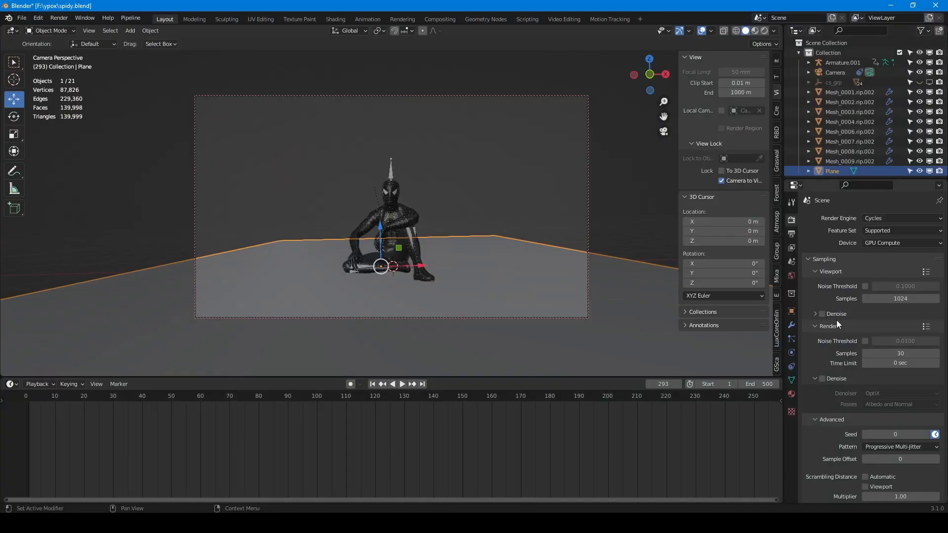
- Make the ground plane a Shadow Catcher and render a still image of the current frame
scroll("down", 3)
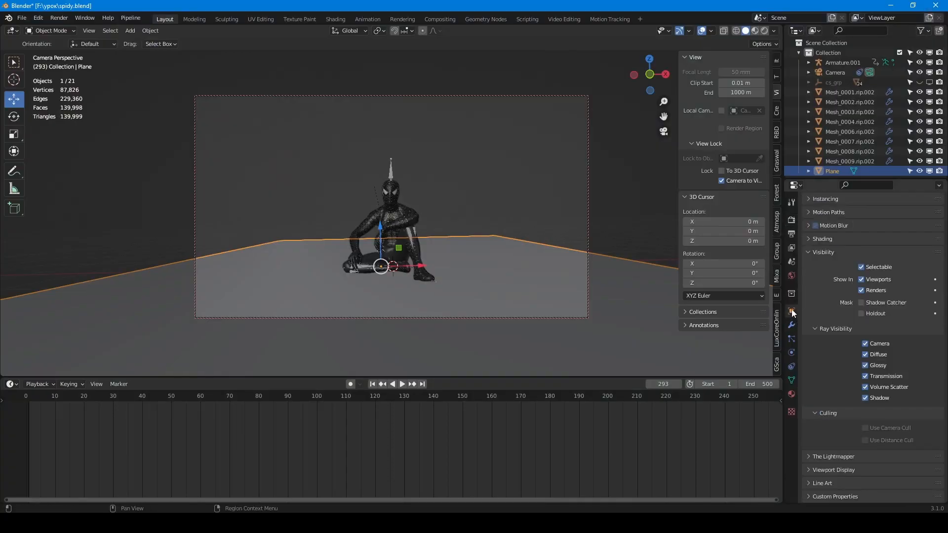
left_click(861, 302)
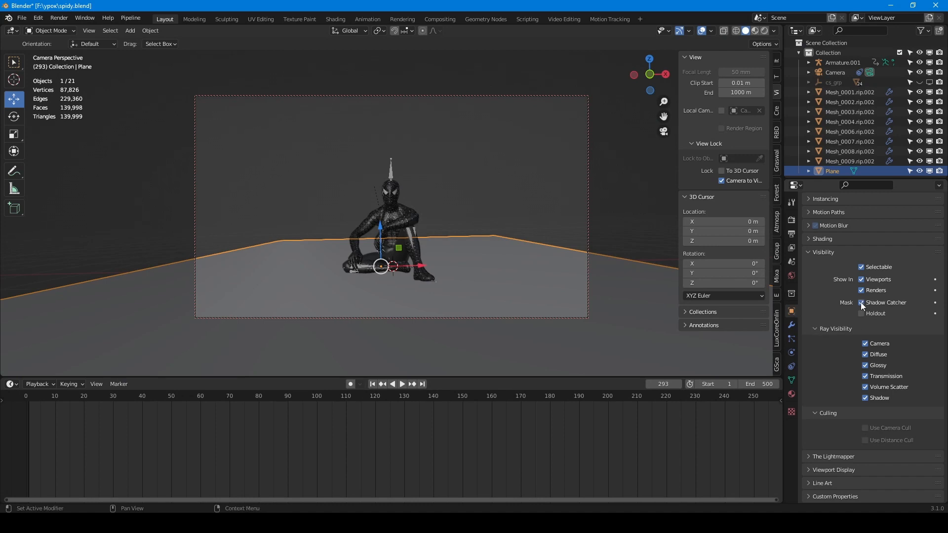
left_click(58, 18)
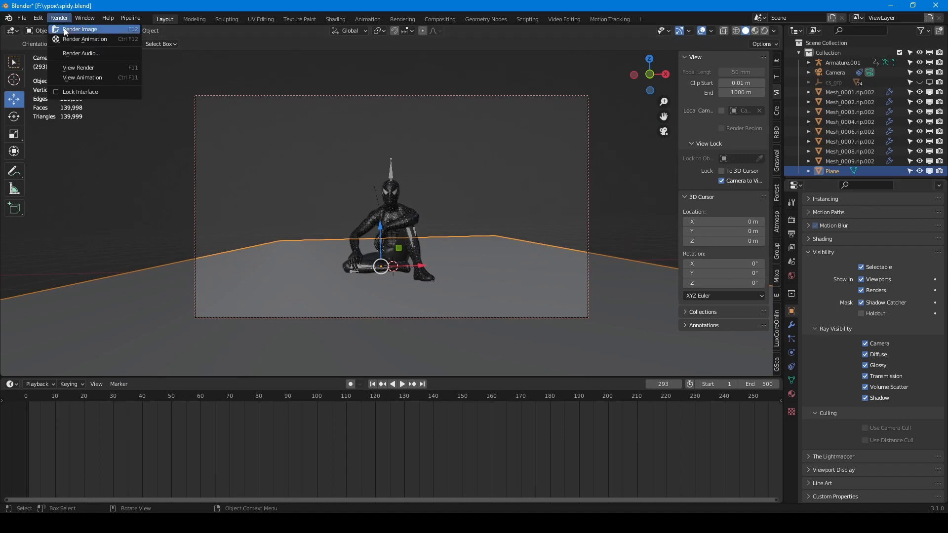
left_click(79, 29)
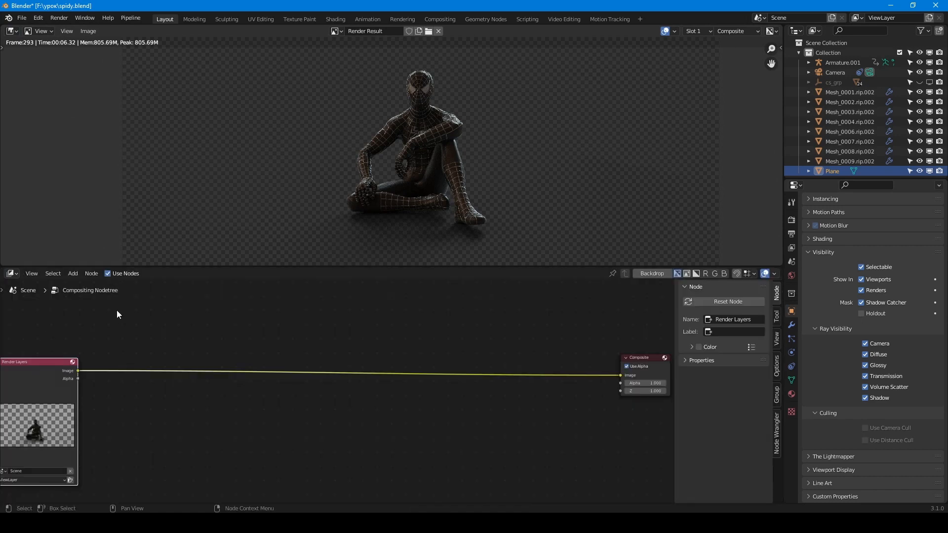
- Add a 340-frame 777.mp4 Image node and an Alpha Over node to the compositor
left_click(72, 274)
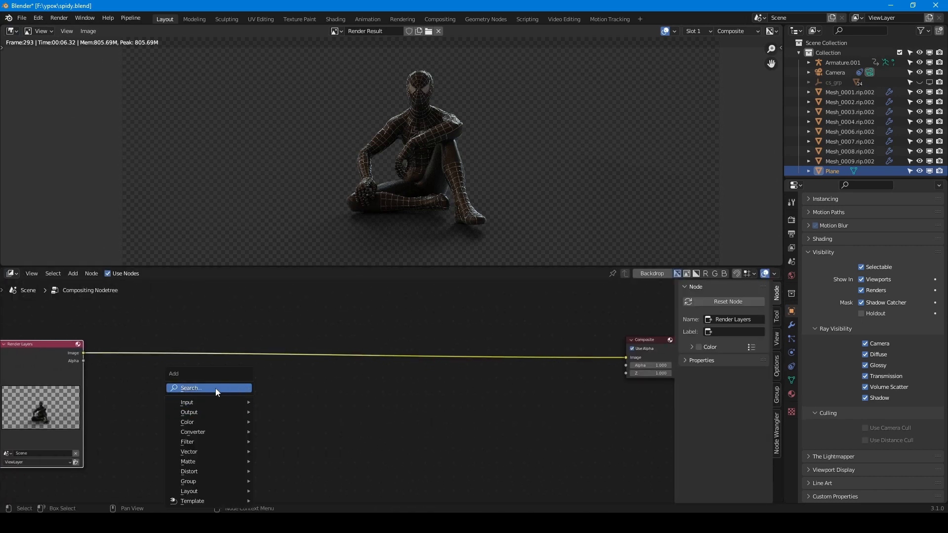
left_click(186, 402)
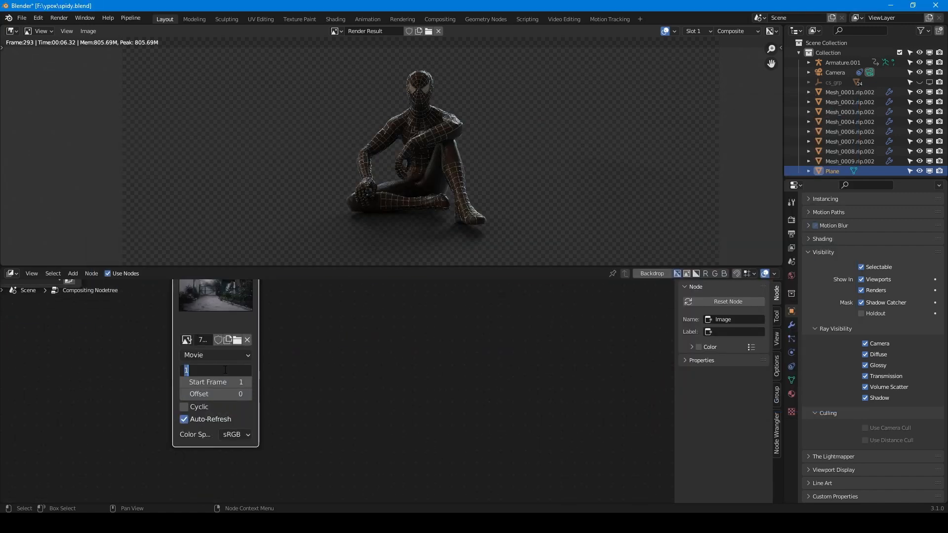
type("340")
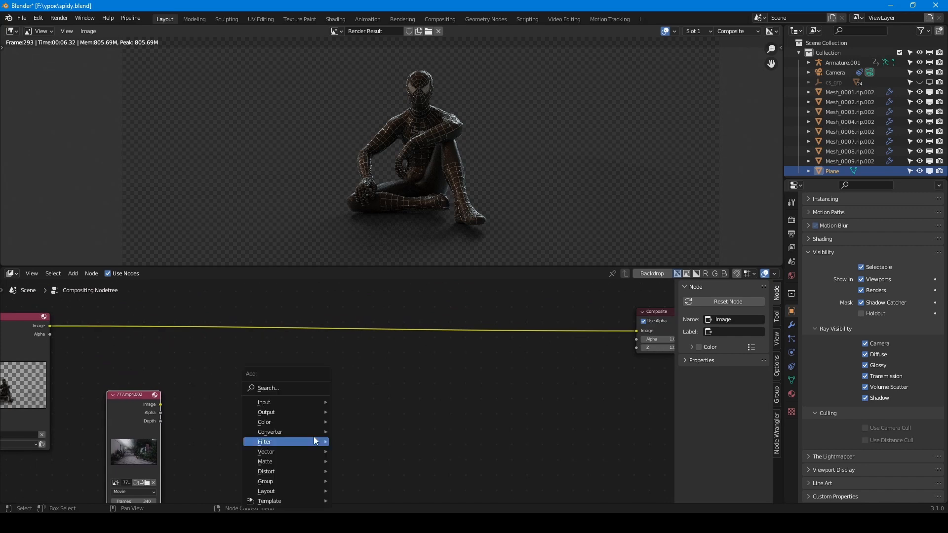
type("alpha")
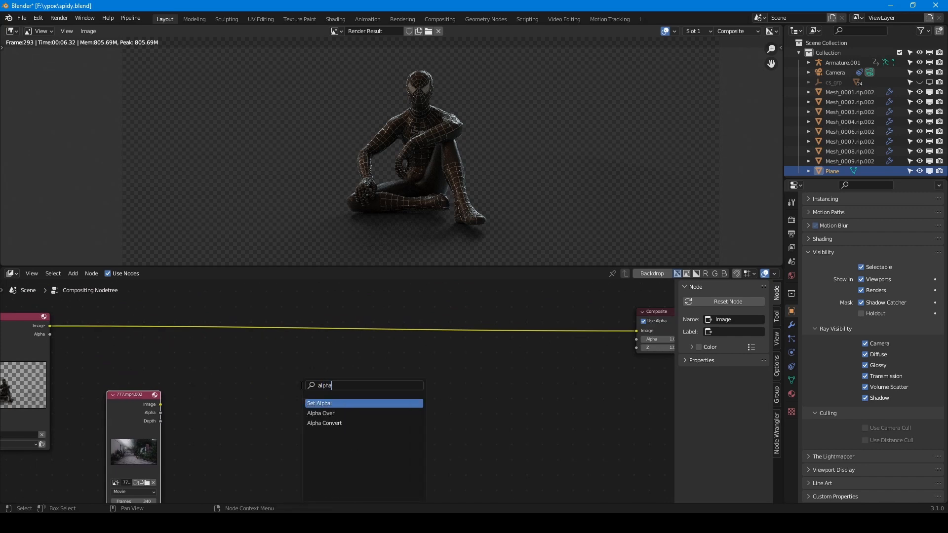
left_click(320, 413)
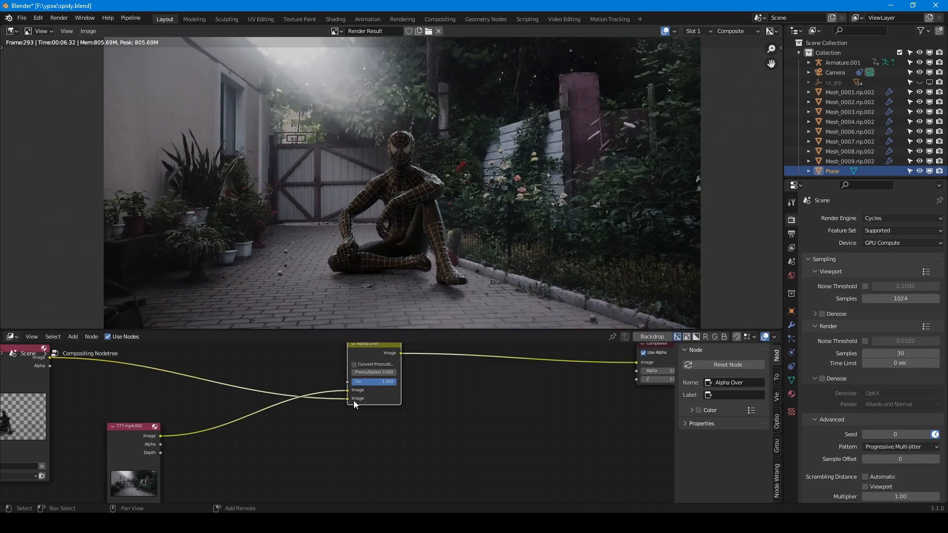
- Insert Scale (0.8), Transform (Y -197.8) and Blur nodes between Render Layers and Alpha Over
type("scale")
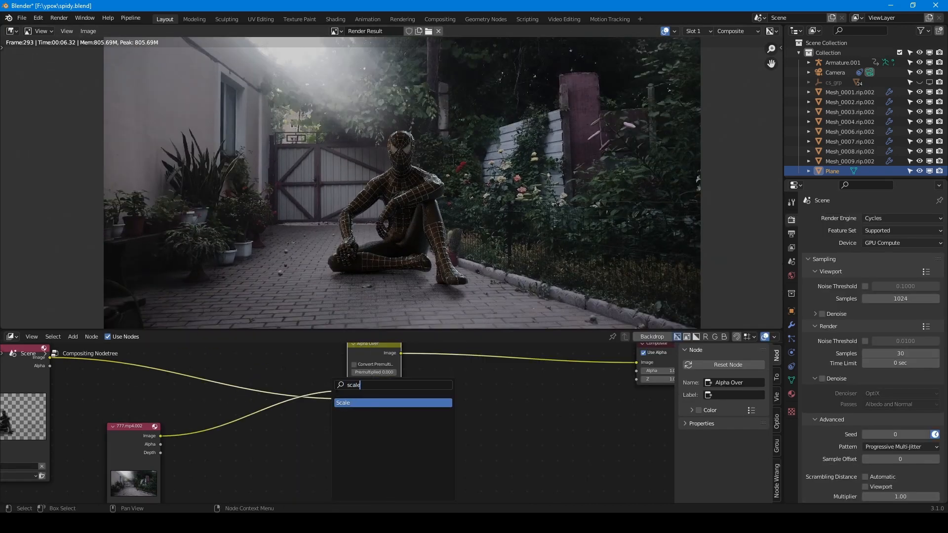
left_click(342, 403)
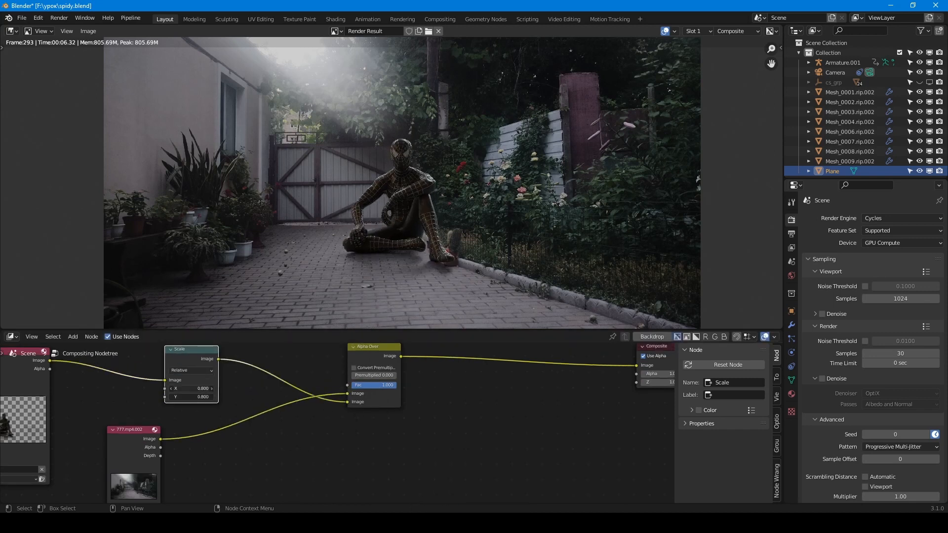
type("tra")
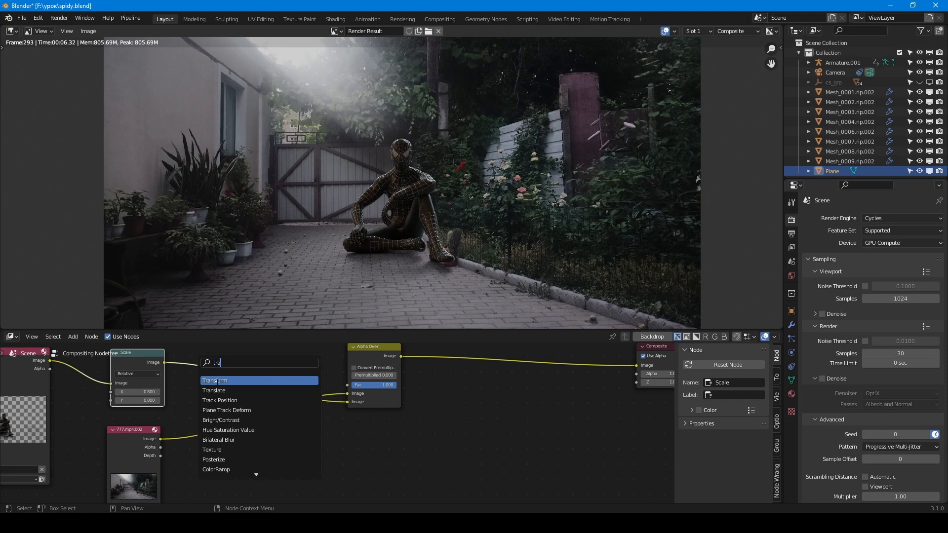
left_click(216, 380)
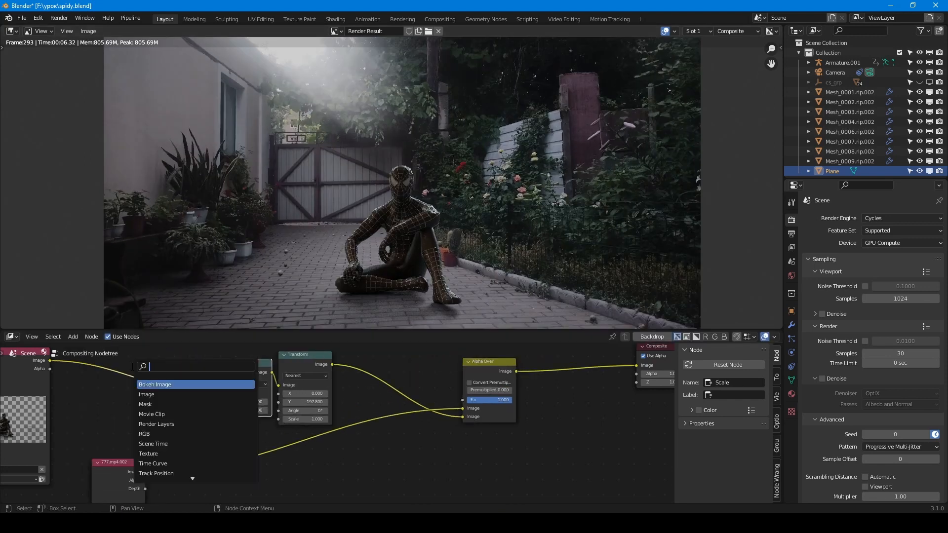
left_click(154, 384)
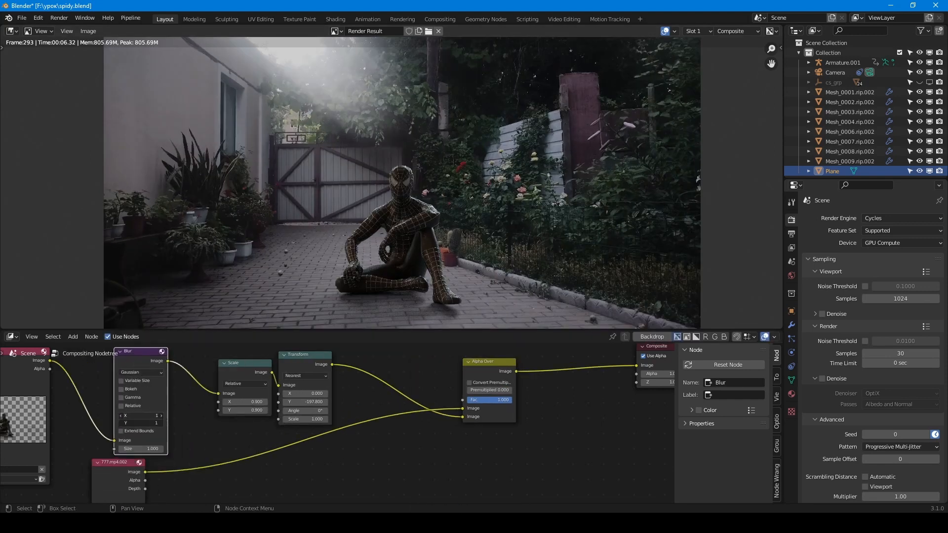